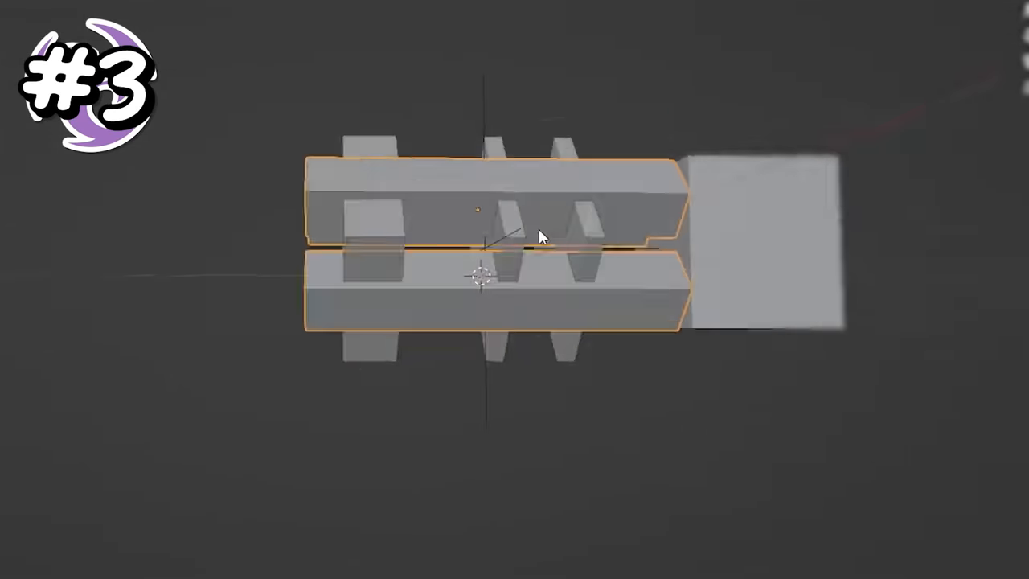
Paint the minigun yellow with red-and-white pixel-textured barrel sections in Texture Paint.
left_click_drag(547, 238, 627, 281)
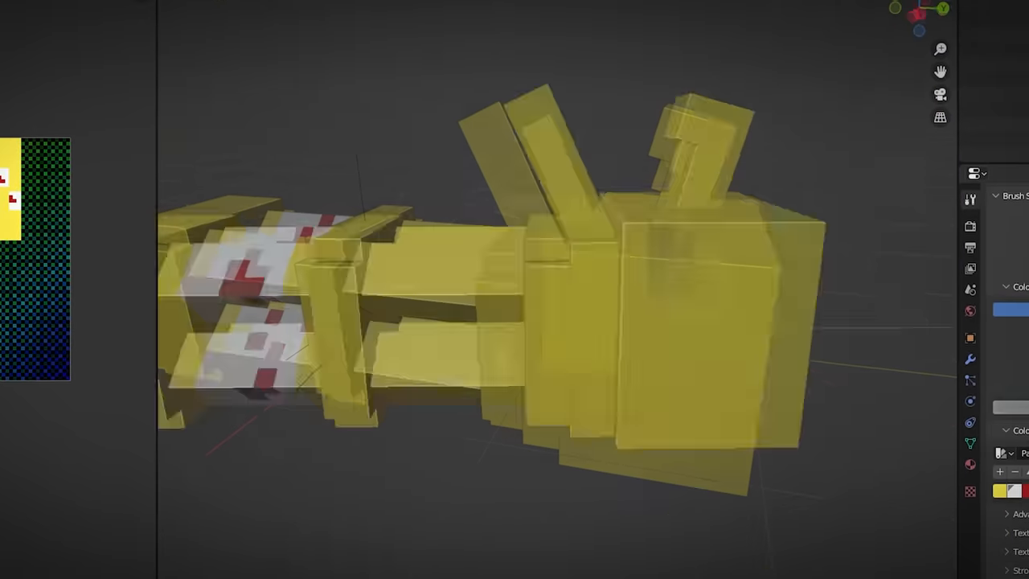
scroll("down", 3)
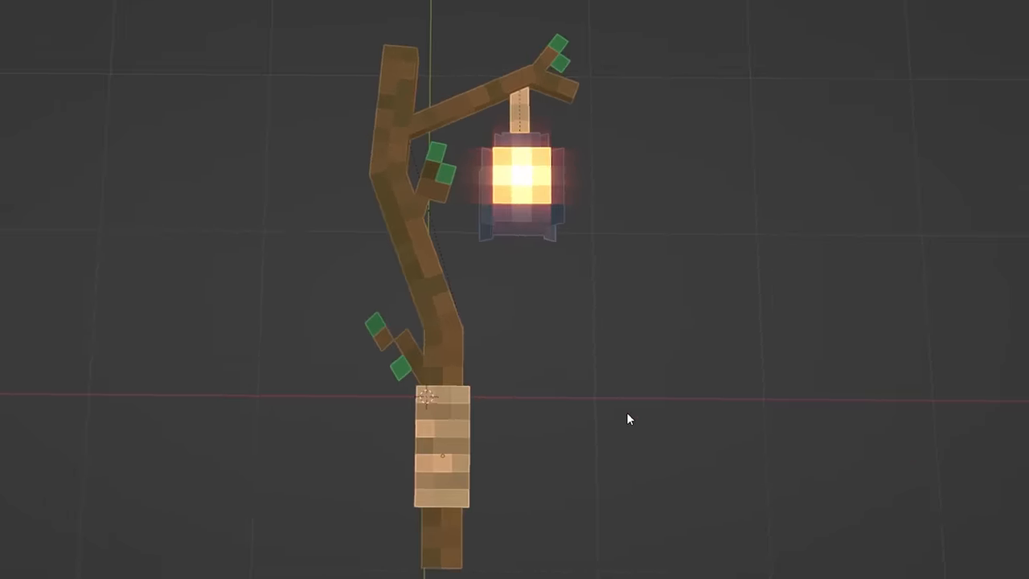
left_click_drag(628, 418, 598, 373)
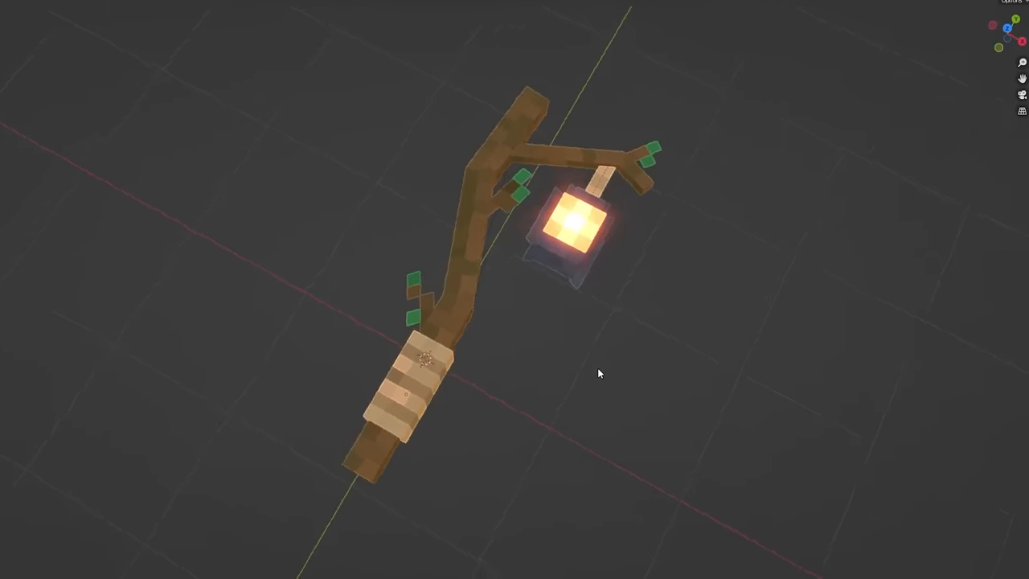